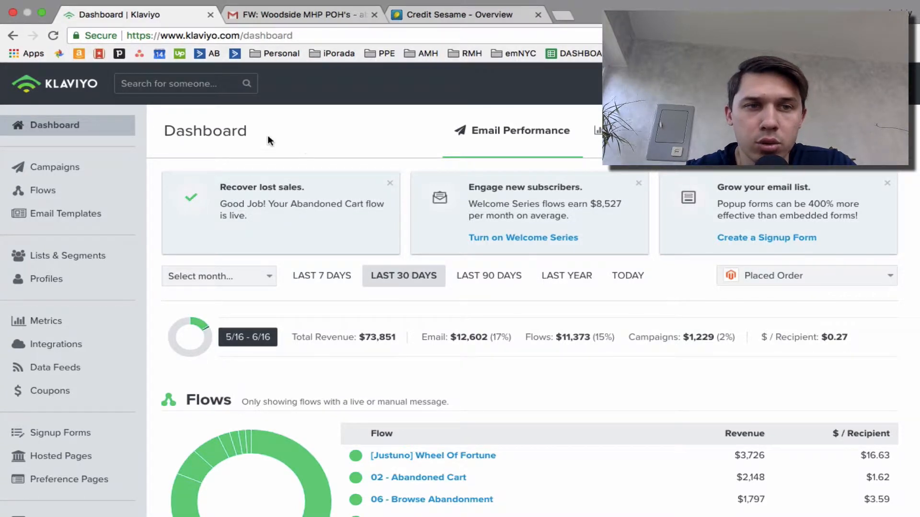
Step: Go to the Email Campaigns list from the dashboard sidebar
{"action": "left_click", "coordinate": [55, 167]}
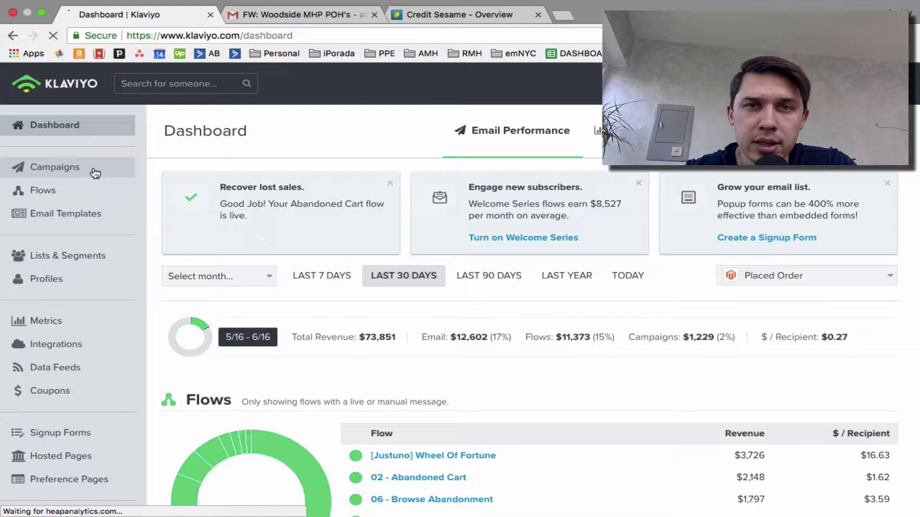
{"action": "left_click", "coordinate": [54, 167]}
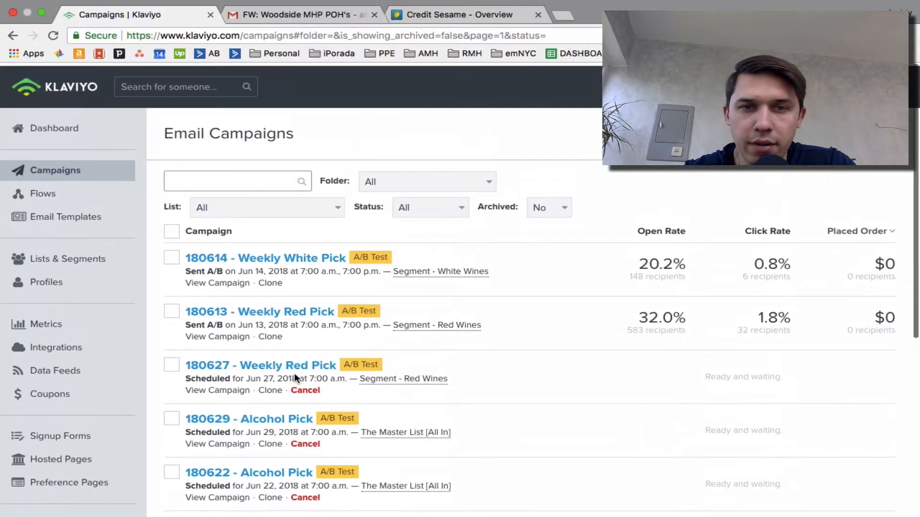
Step: Clone the '180614 - Weekly White Pick' campaign and view its A/B variations
{"action": "left_click", "coordinate": [271, 283]}
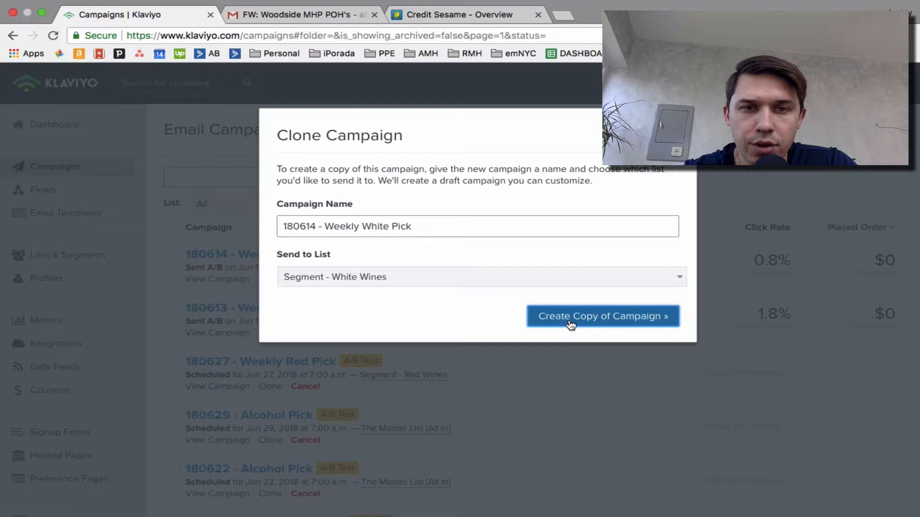
{"action": "left_click", "coordinate": [602, 316]}
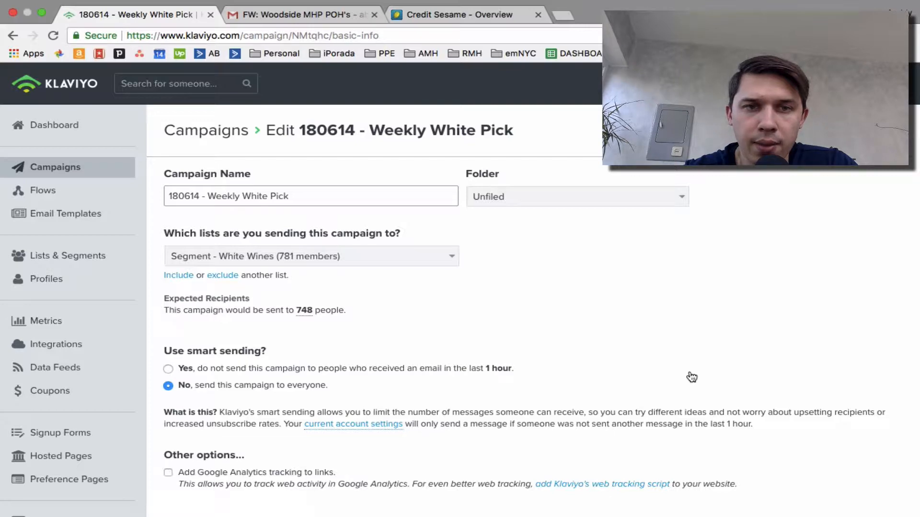
{"action": "scroll", "scroll_direction": "down", "scroll_amount": 3}
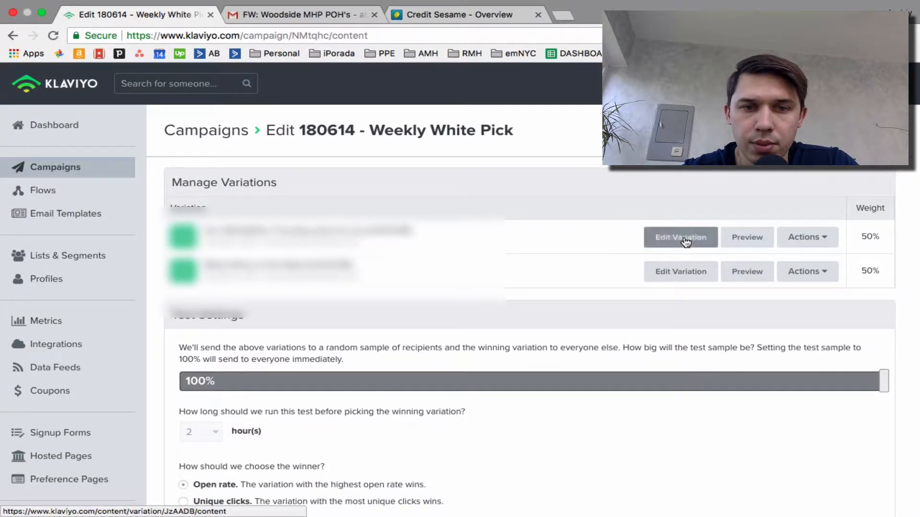
Step: Edit Variation A and load it in the drag-and-drop email editor
{"action": "left_click", "coordinate": [680, 237]}
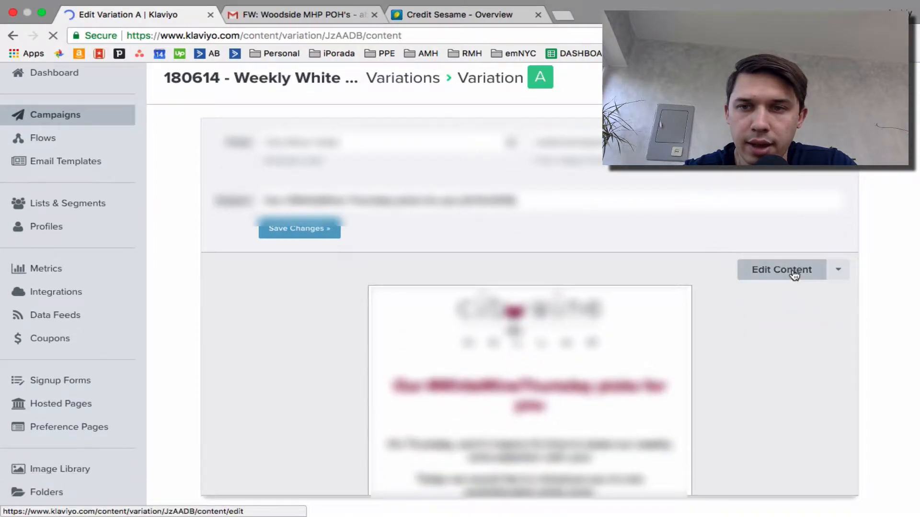
{"action": "left_click", "coordinate": [782, 270]}
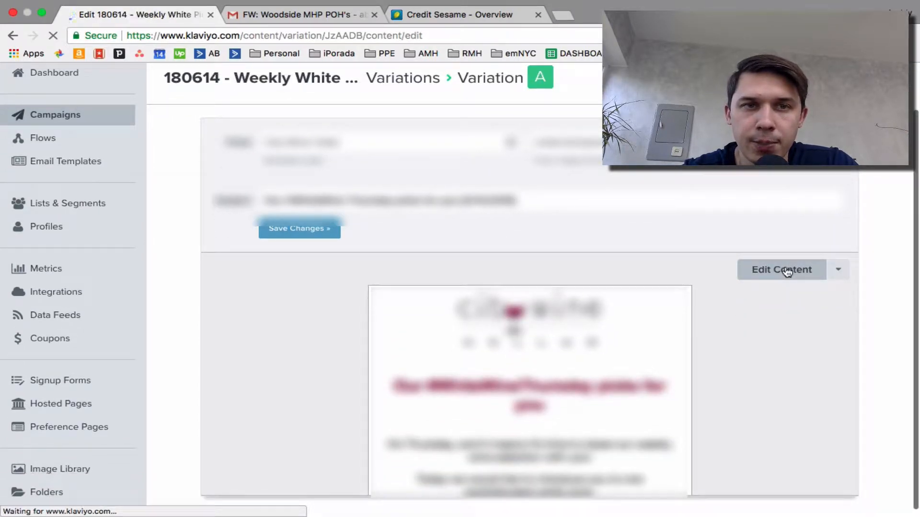
{"action": "left_click", "coordinate": [782, 270]}
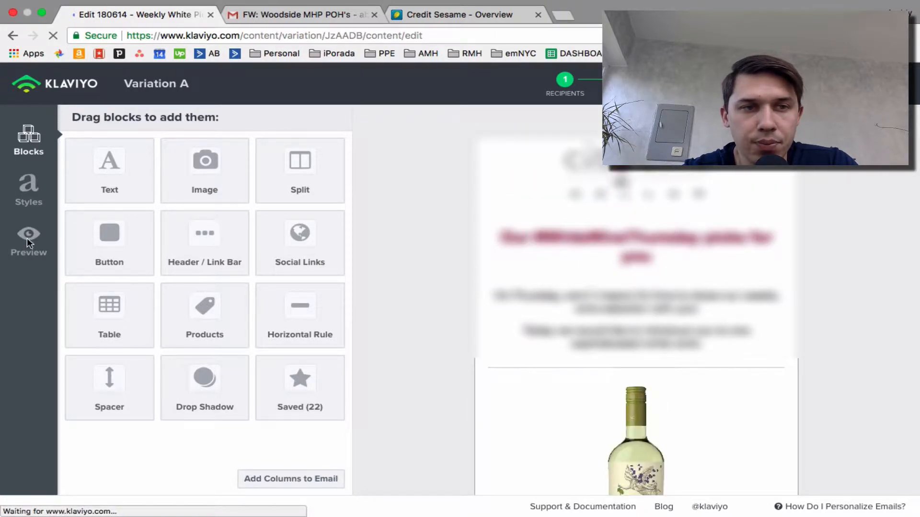
Step: Send Variation A as a real test email to my own address via Preview Now
{"action": "left_click", "coordinate": [29, 240]}
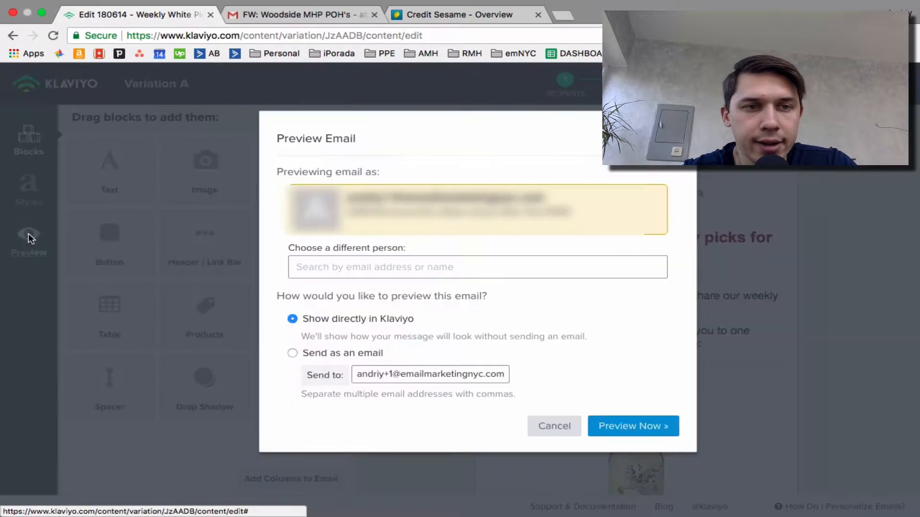
{"action": "left_click", "coordinate": [292, 353]}
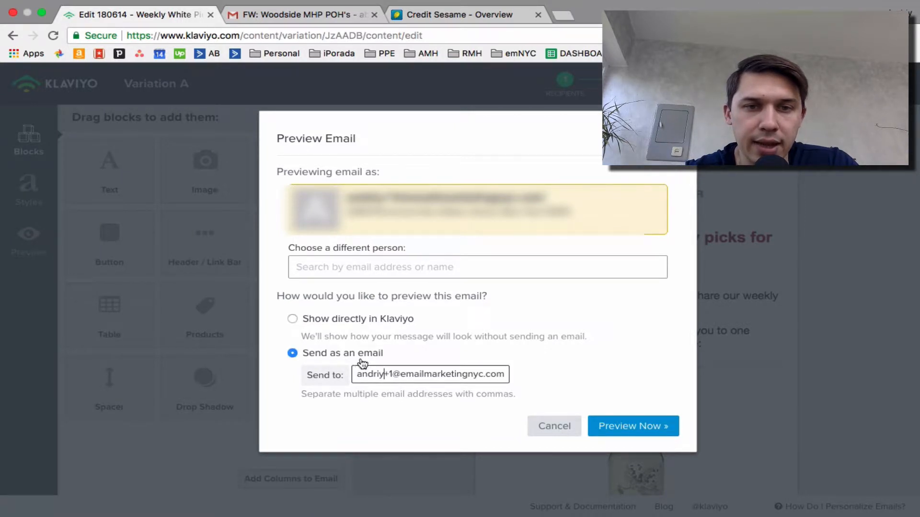
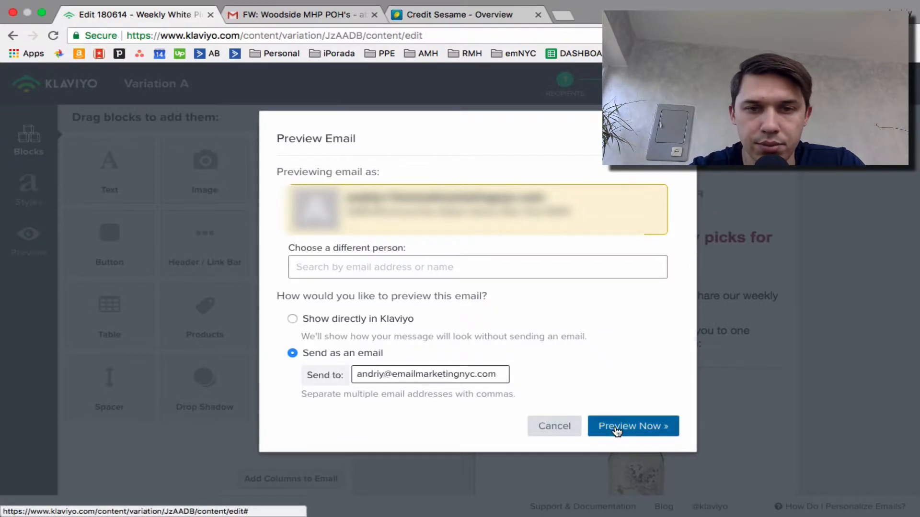
{"action": "mouse_move", "coordinate": [598, 412]}
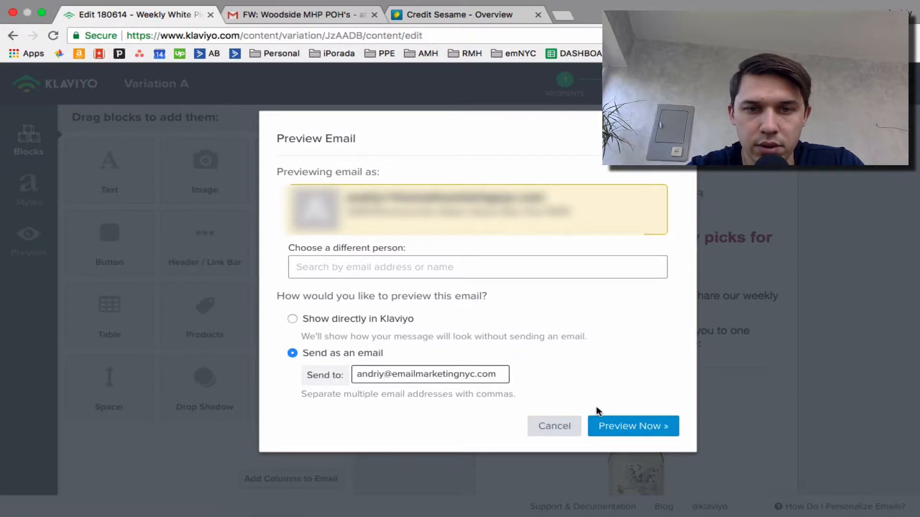
{"action": "left_click", "coordinate": [633, 425]}
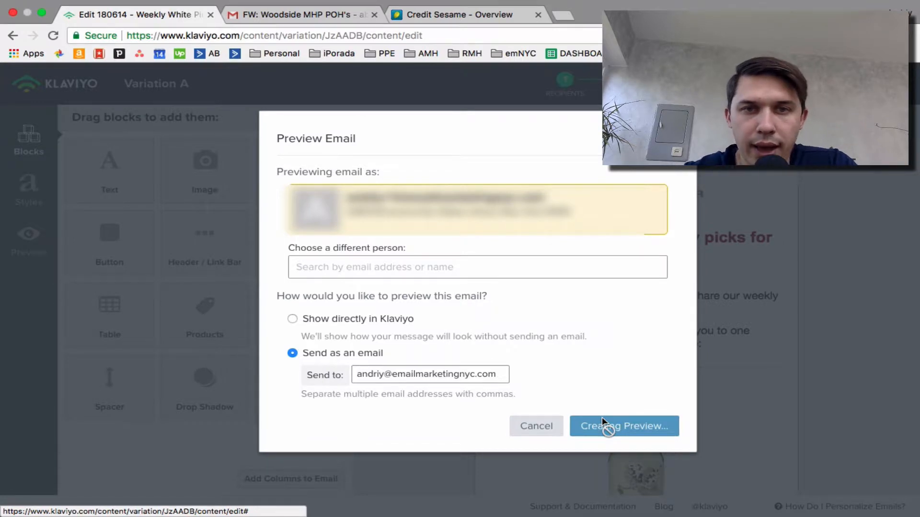
{"action": "left_click", "coordinate": [624, 426]}
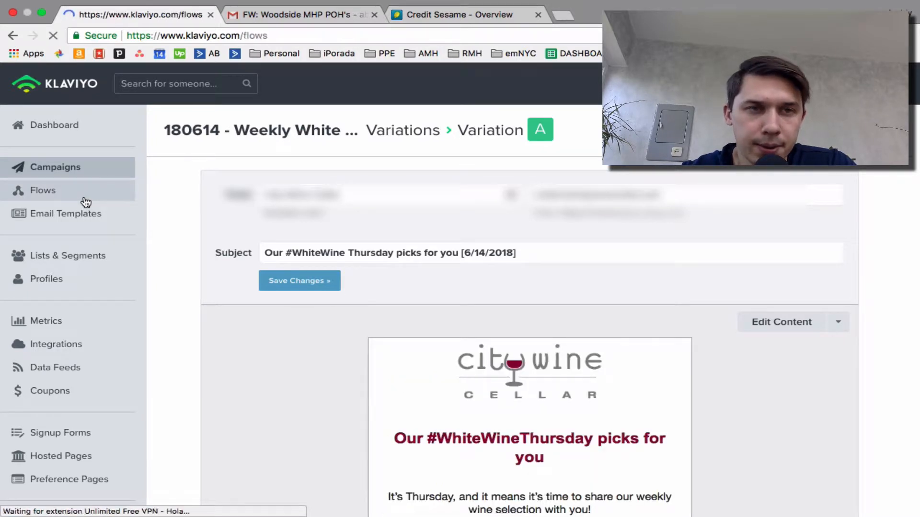
Step: Go to the Flows list and find the 04 - Existing Customer flow
{"action": "left_click", "coordinate": [42, 190]}
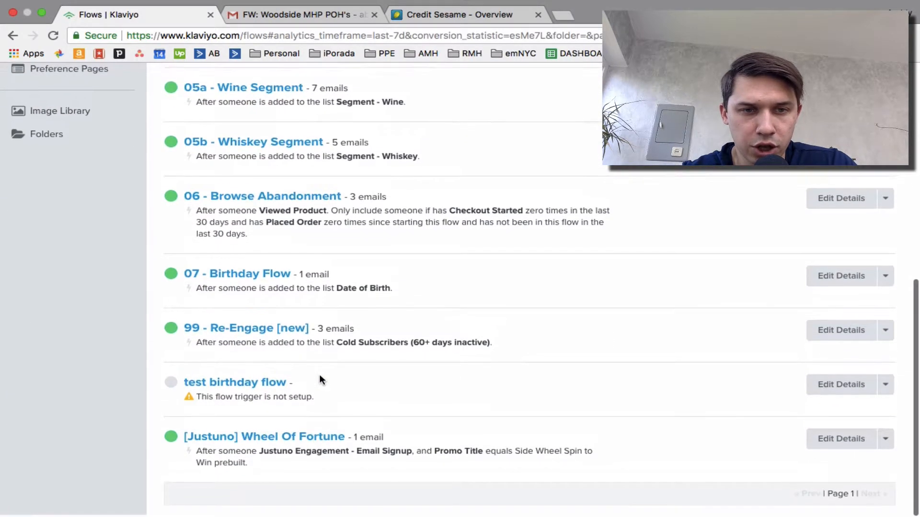
{"action": "scroll", "scroll_direction": "up", "scroll_amount": 3}
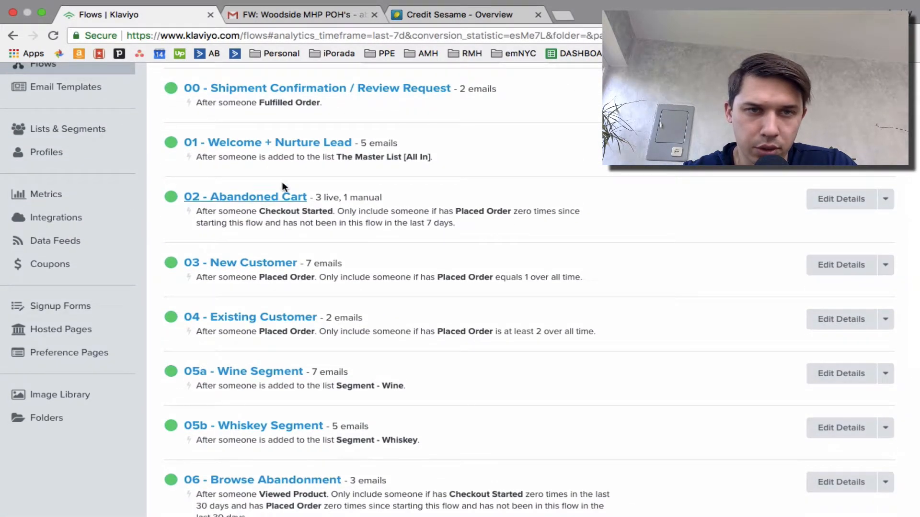
{"action": "mouse_move", "coordinate": [294, 321]}
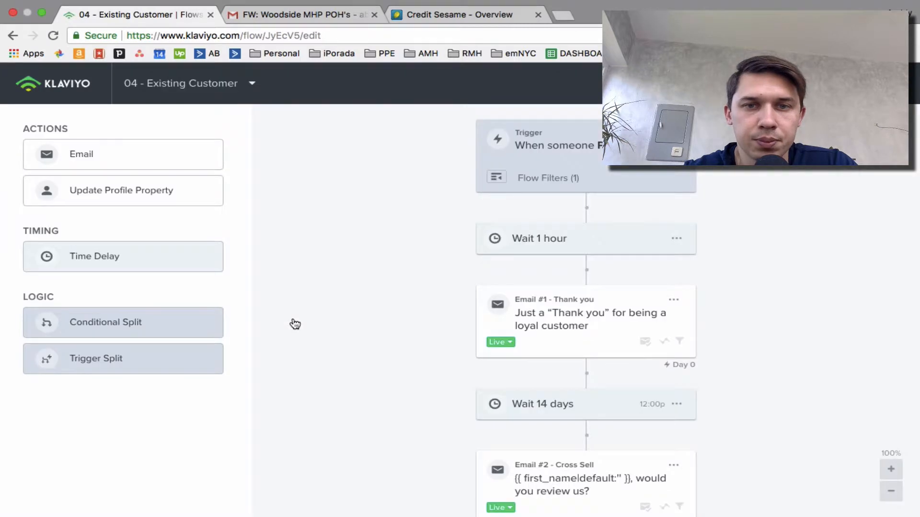
Step: Edit the flow's Email #1 - Thank you content and show its preview options
{"action": "left_click", "coordinate": [586, 319]}
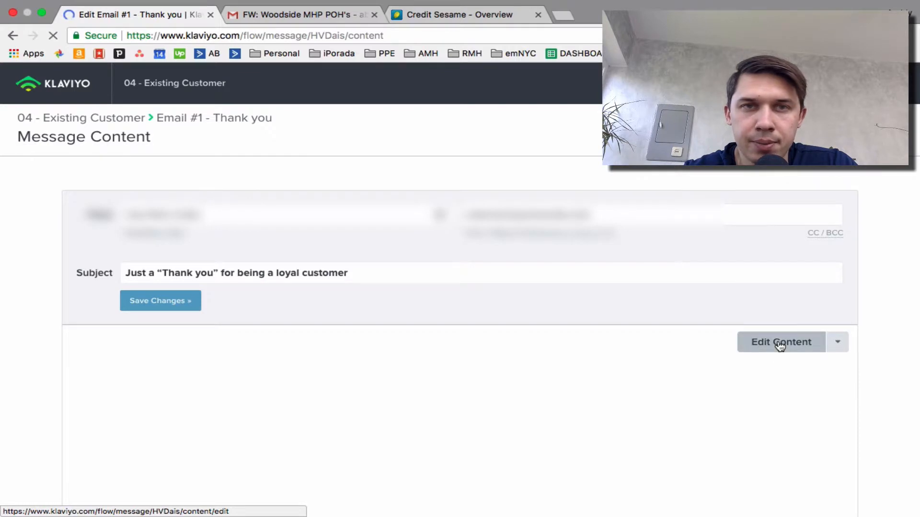
{"action": "left_click", "coordinate": [781, 342]}
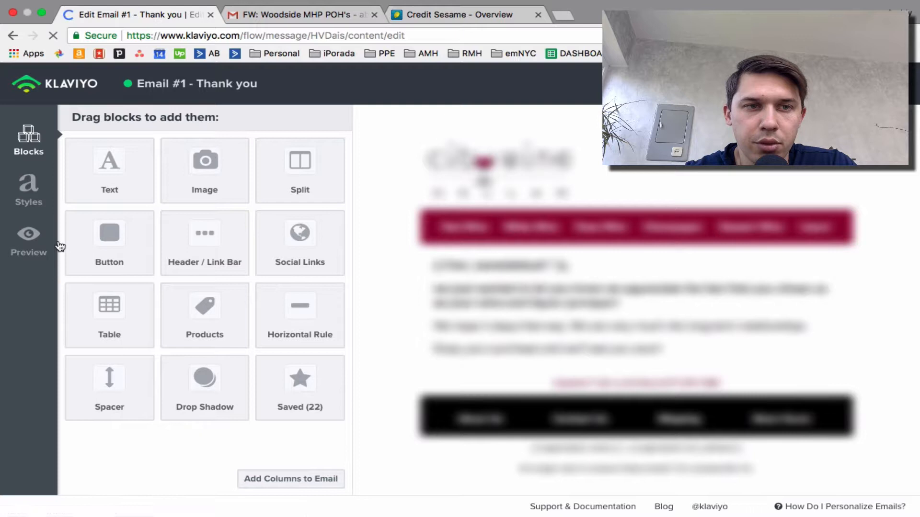
{"action": "left_click", "coordinate": [29, 238]}
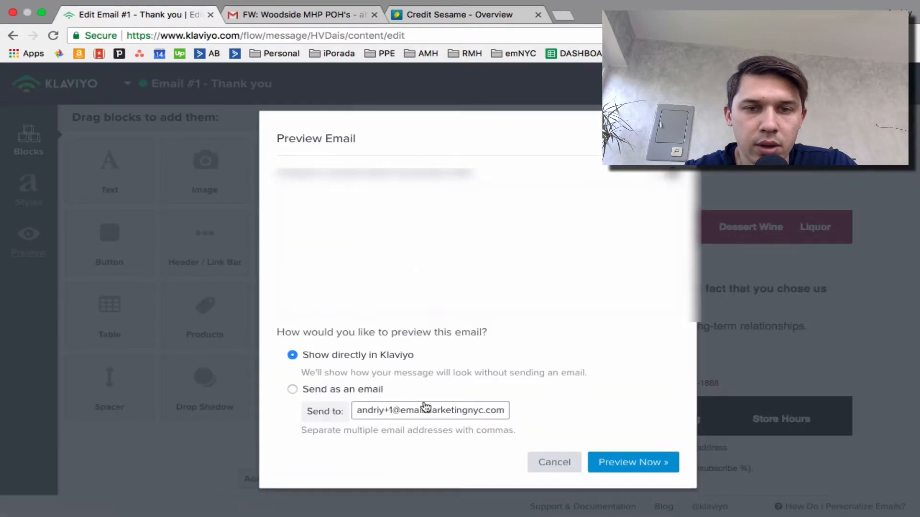
Step: Send the Thank-you email as a real test to my own address via Preview Now
{"action": "left_click", "coordinate": [291, 389]}
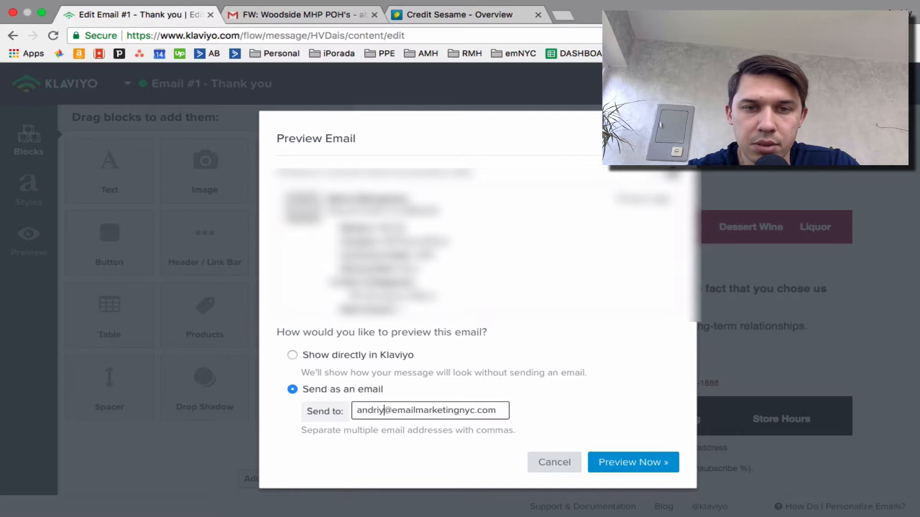
{"action": "left_click", "coordinate": [633, 462]}
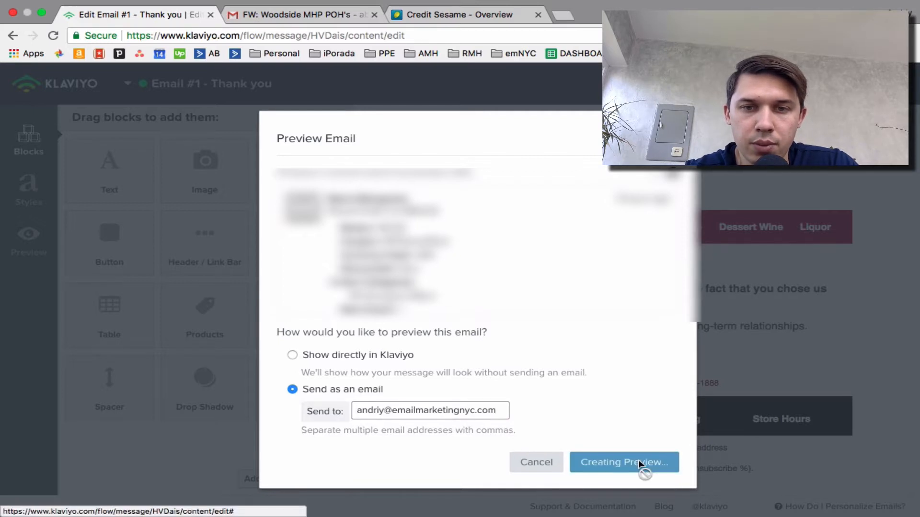
{"action": "left_click", "coordinate": [625, 463]}
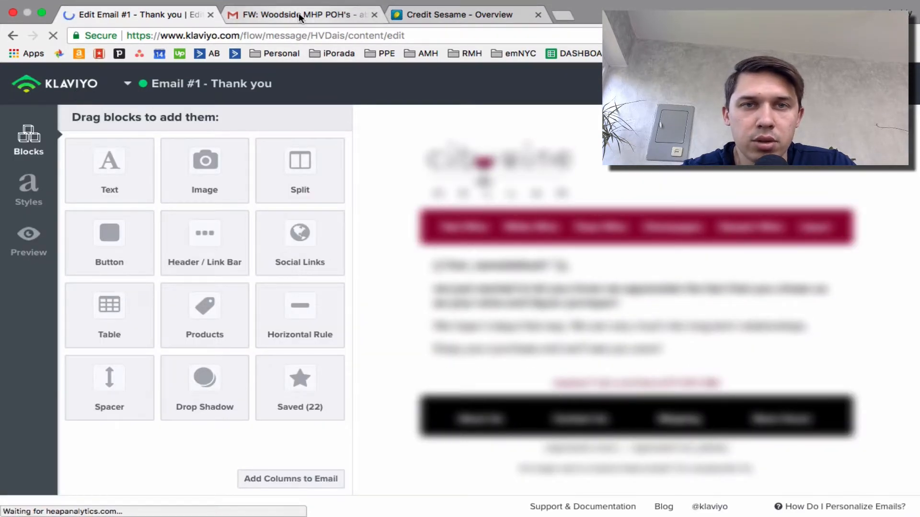
Step: Switch to Gmail and read the 'Our #WhiteWine Thursday picks for you' email to its Shop Now section
{"action": "left_click", "coordinate": [299, 15]}
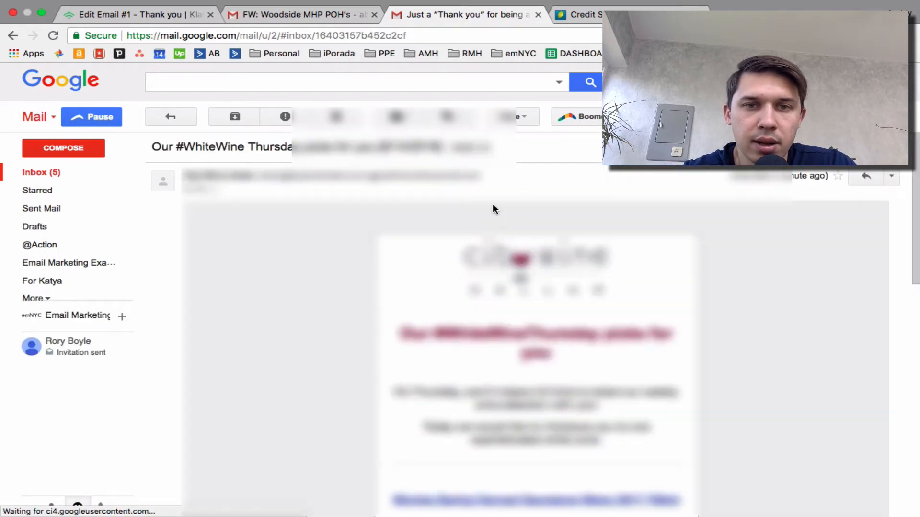
{"action": "scroll", "scroll_direction": "down", "scroll_amount": 3}
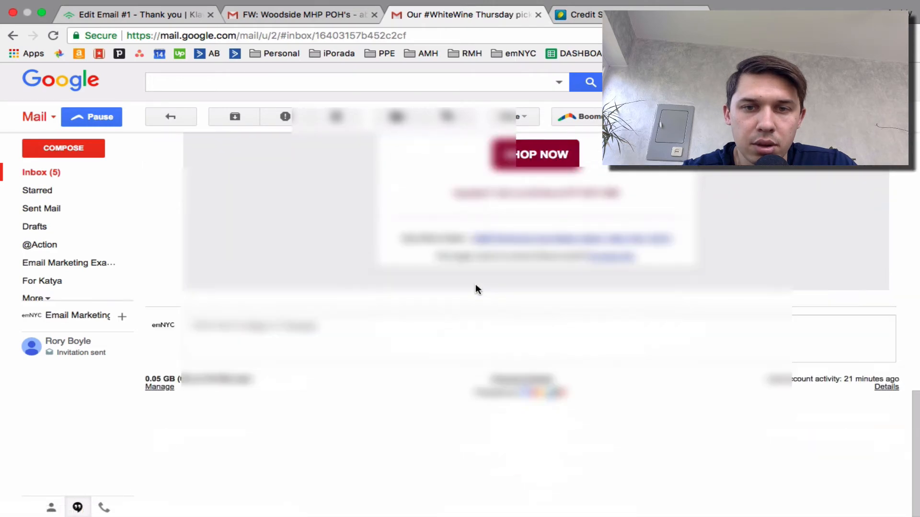